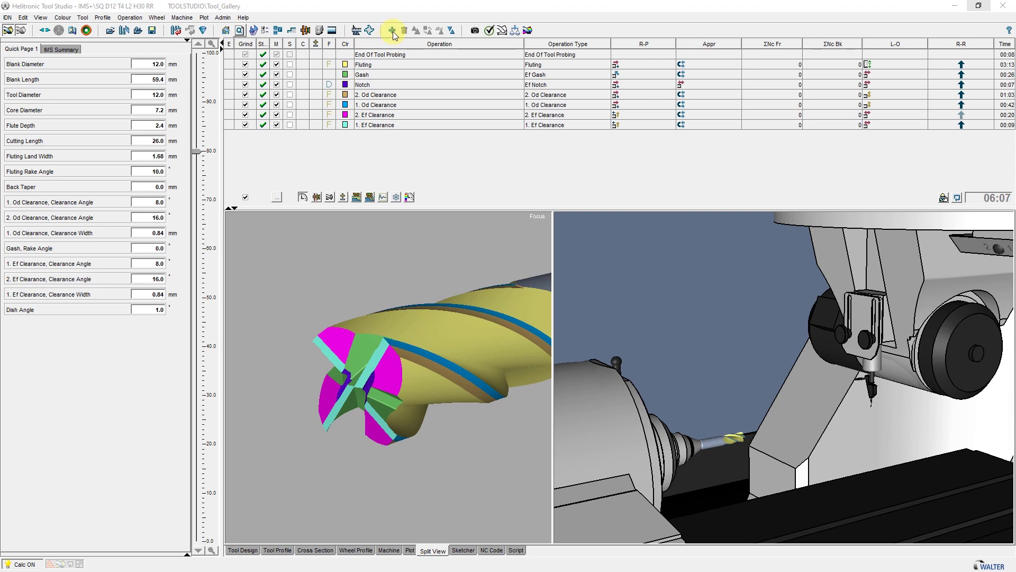
Add a Probing Core IMS+ operation that shares the Fluting cutting edges.
click(393, 30)
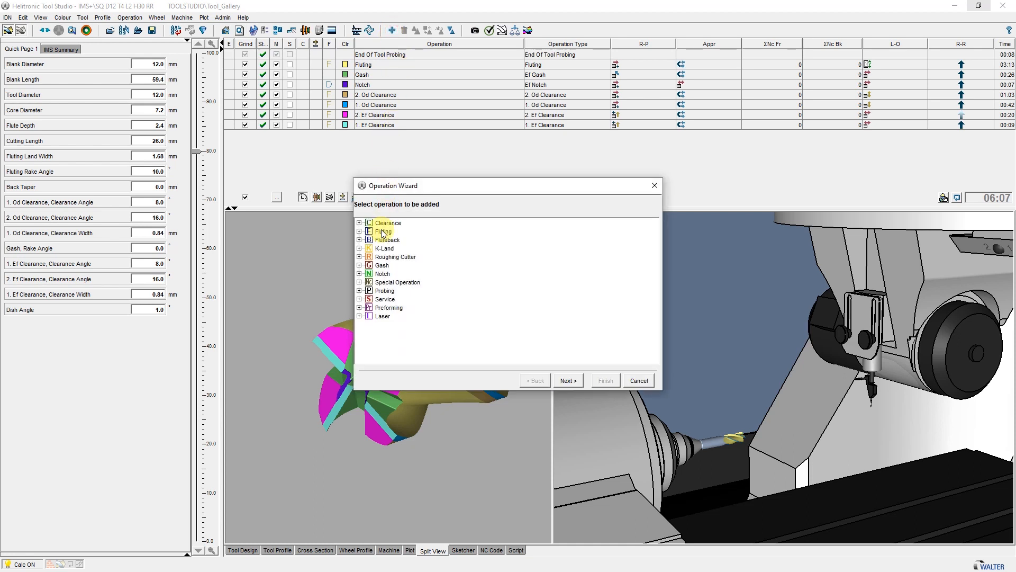
click(359, 290)
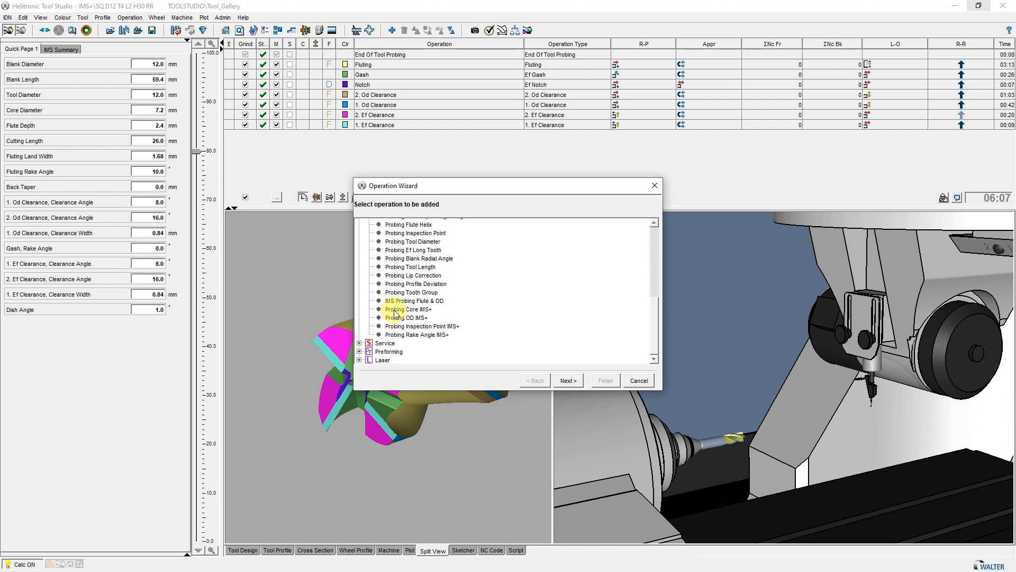
click(408, 309)
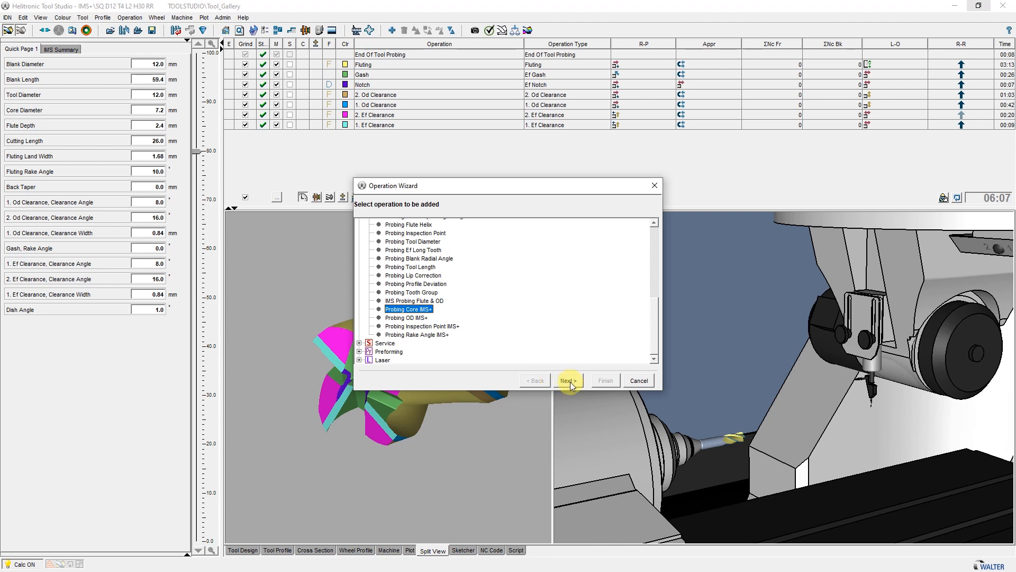
click(568, 380)
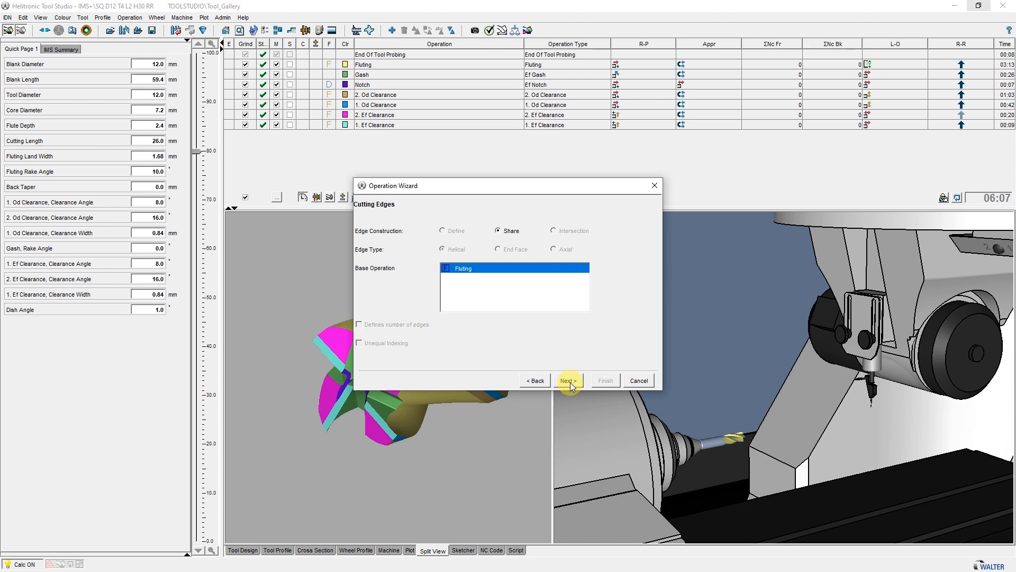
click(568, 380)
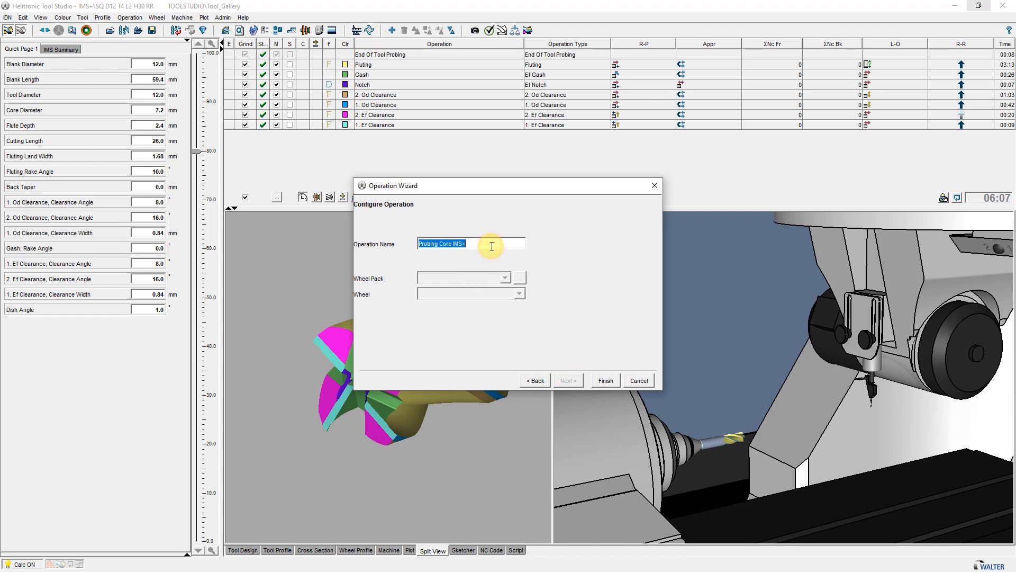
click(605, 380)
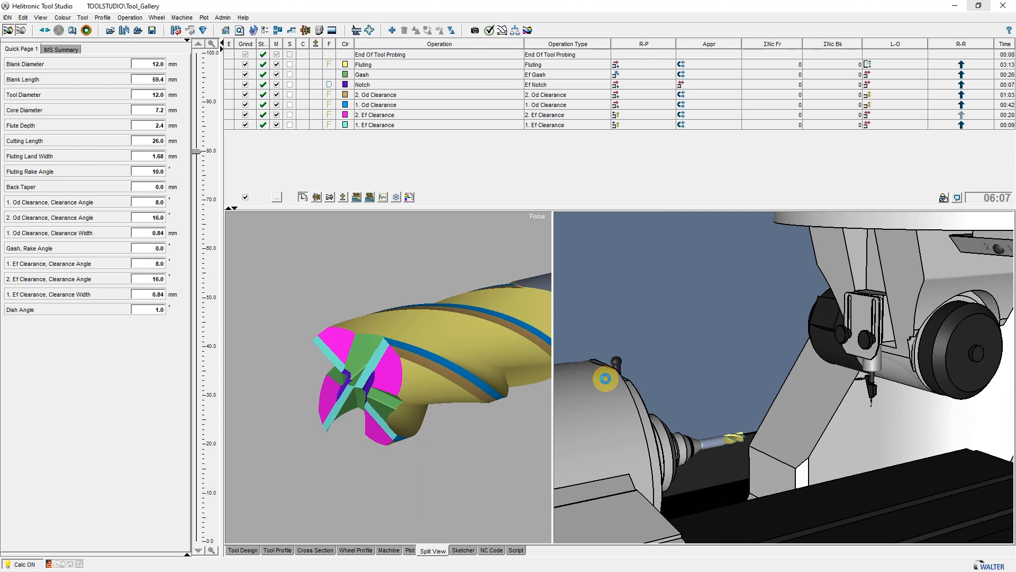
Start another operation in the wizard, basing it on Fluting and 1. Od Clearance.
click(386, 30)
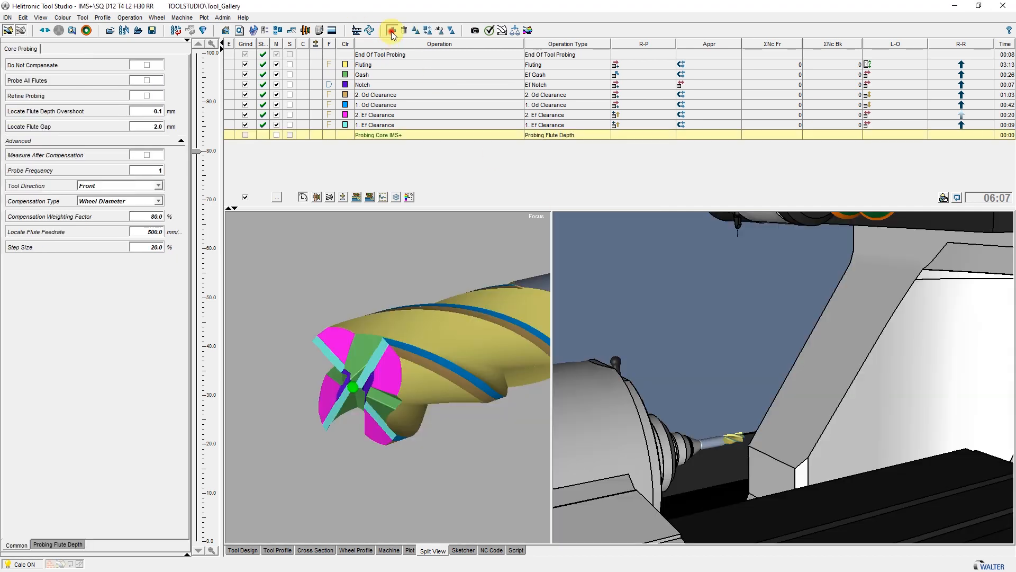
click(393, 30)
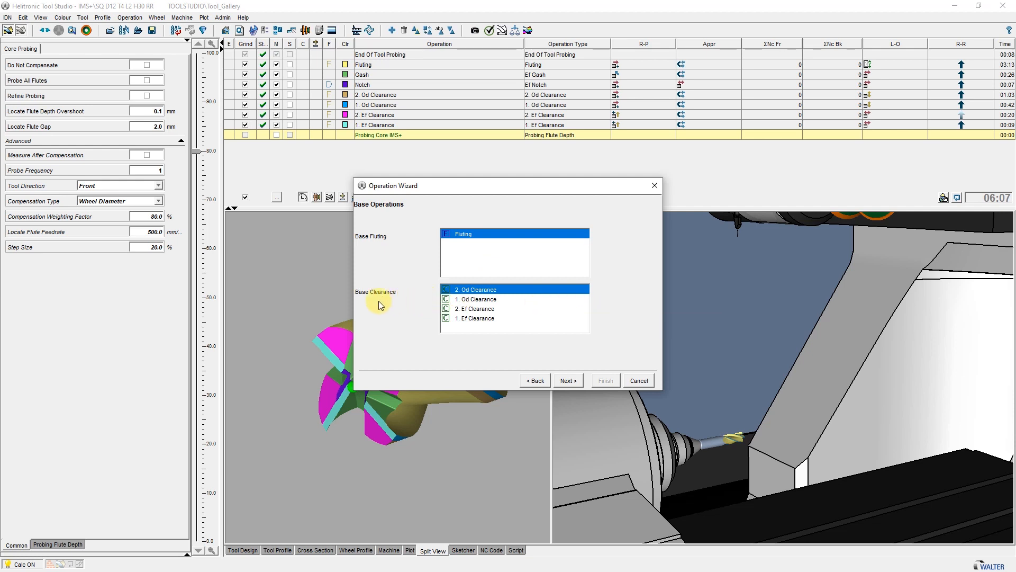
click(485, 299)
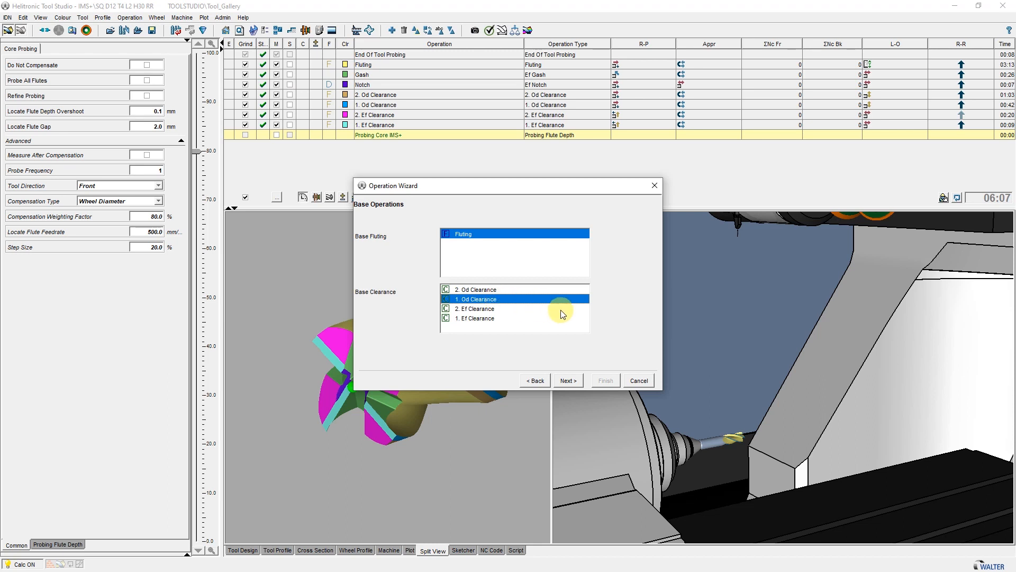
click(568, 380)
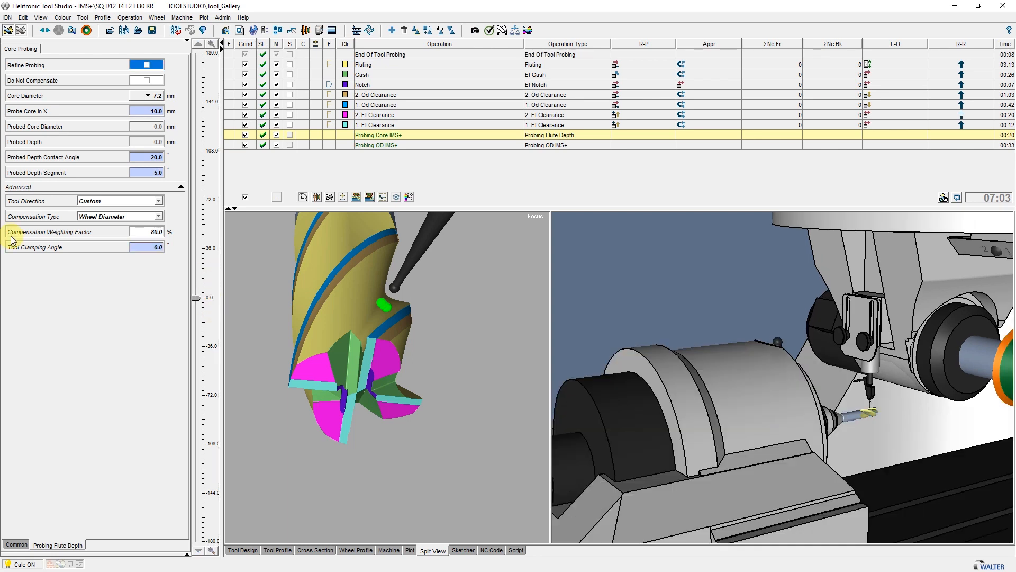
mouse_move(135, 235)
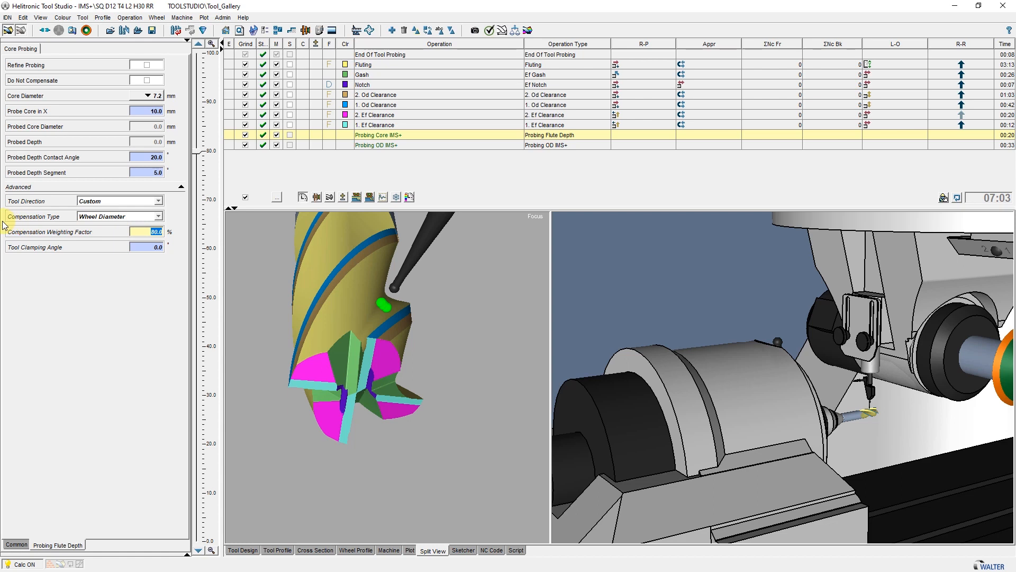
Keep Wheel Diameter as the Probing Core IMS+ compensation type.
click(159, 216)
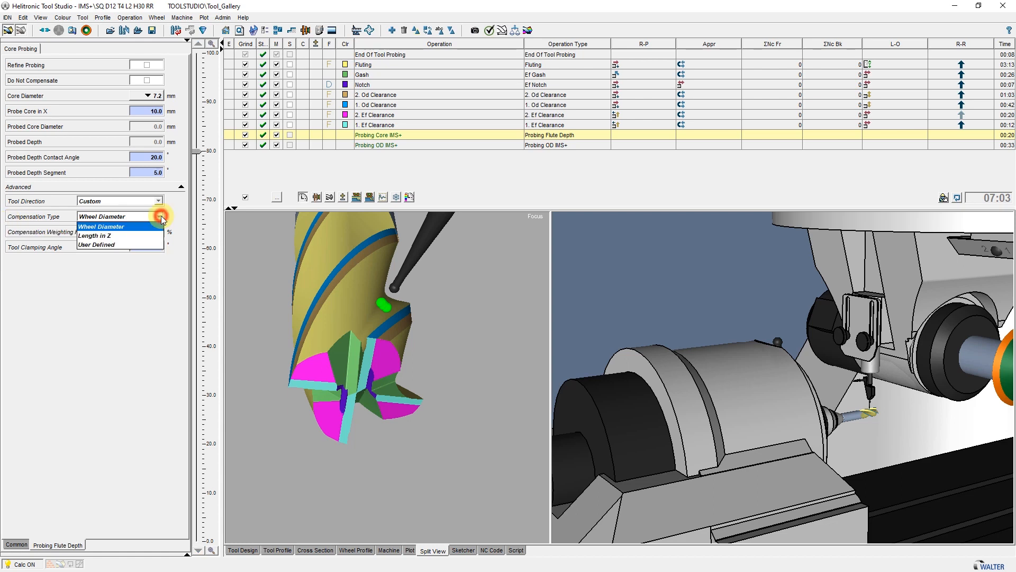
mouse_move(154, 236)
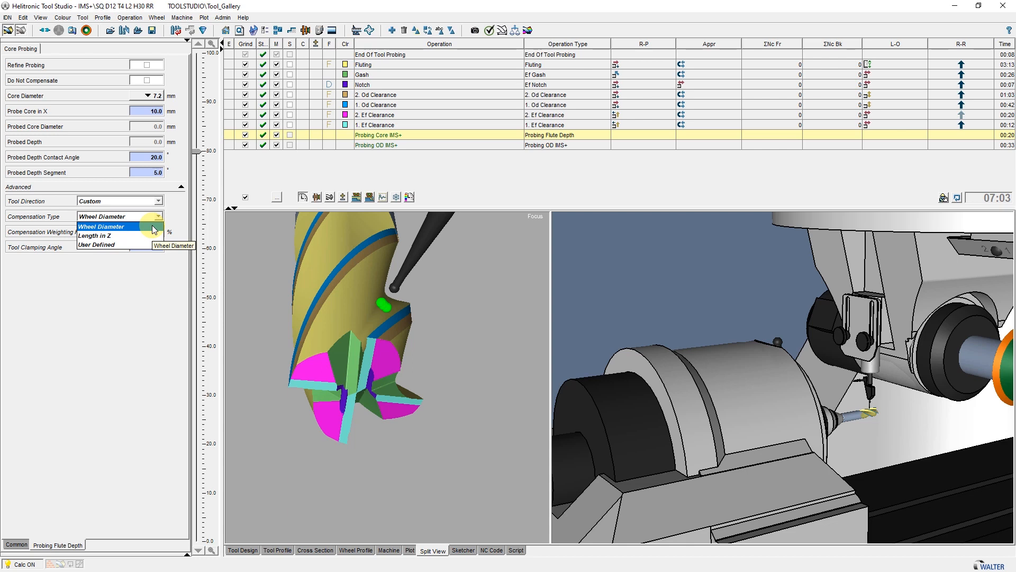
click(102, 226)
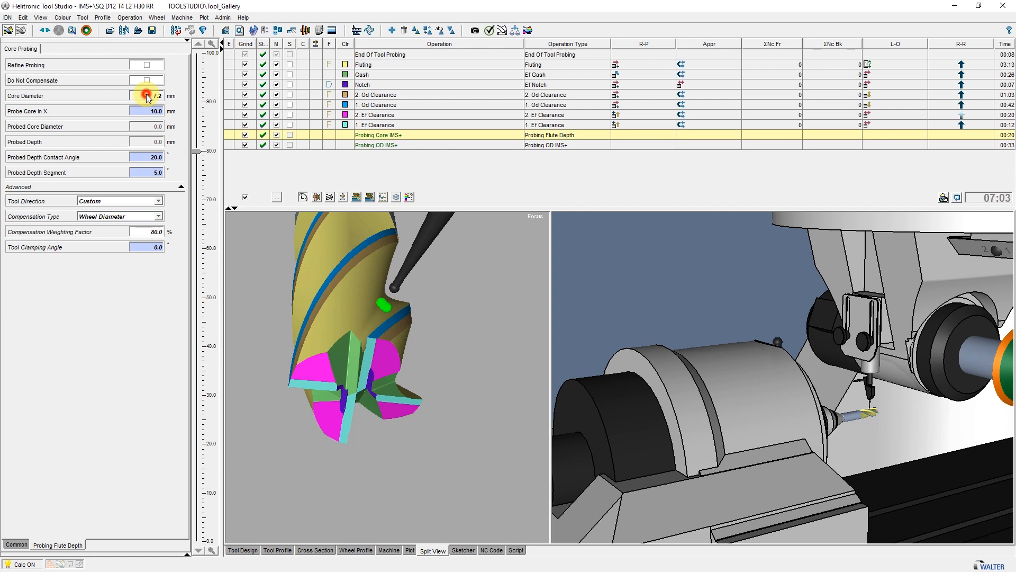
Expand the 7.2 mm Core Diameter details and select the Upper Tolerance field.
click(147, 96)
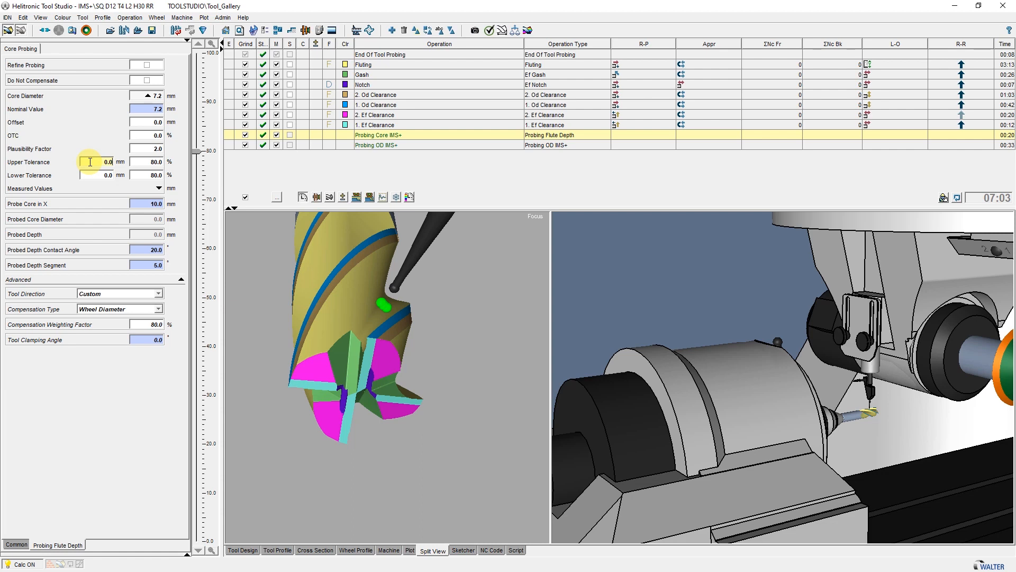
click(375, 144)
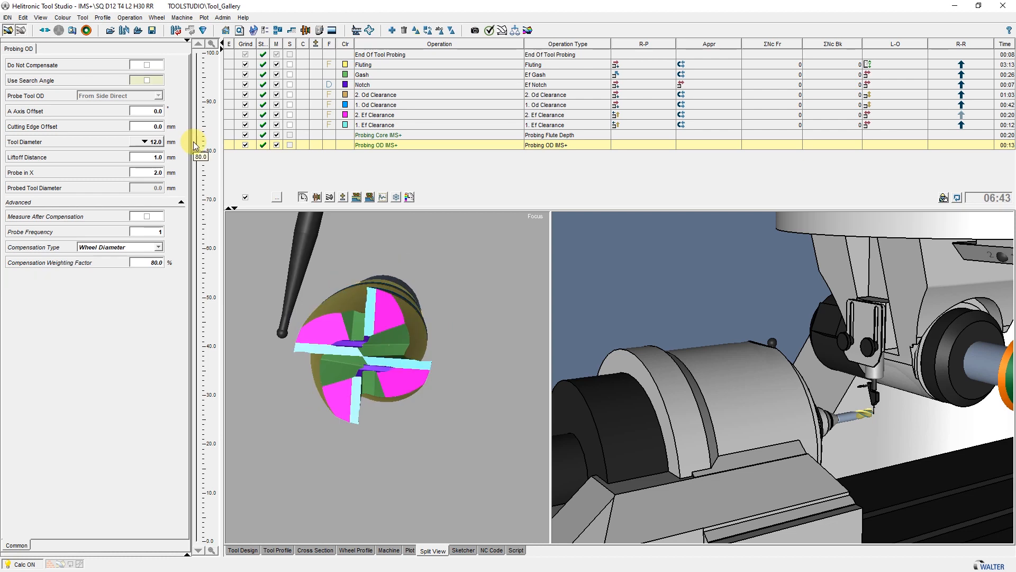
mouse_move(277, 29)
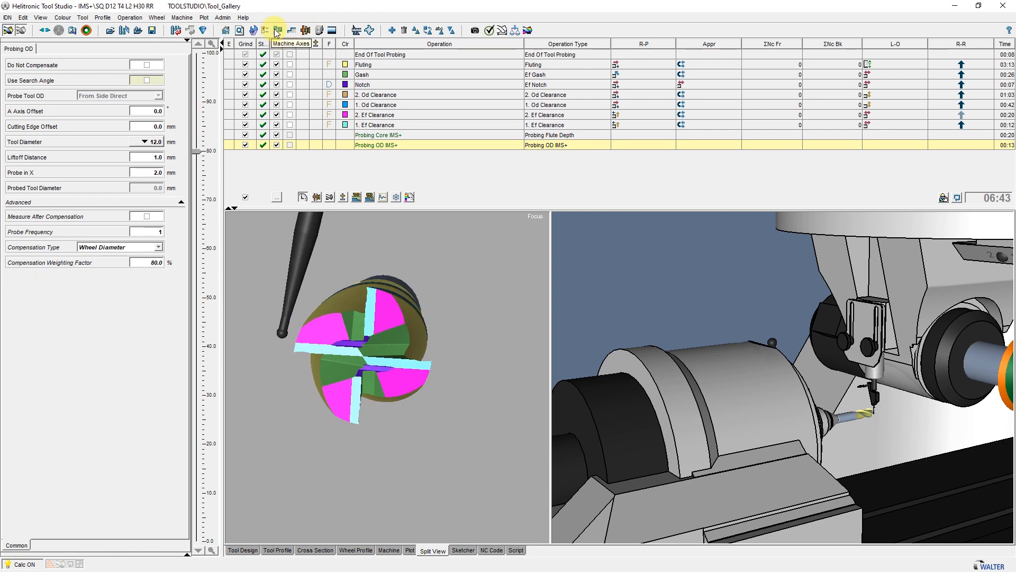
Step through the Probing OD IMS+ probing moves, then set compensation type to Length in Z.
click(281, 30)
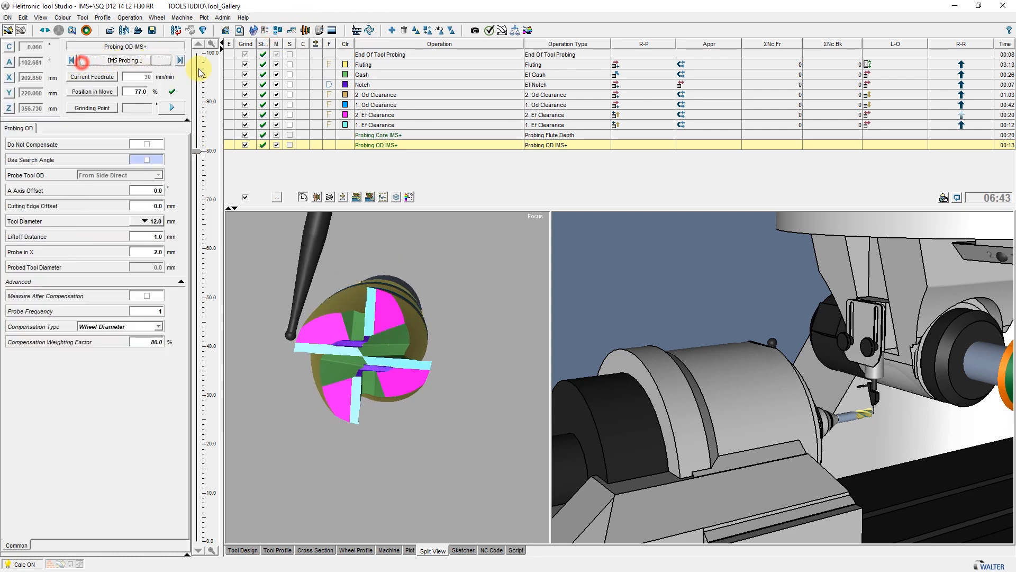
click(180, 61)
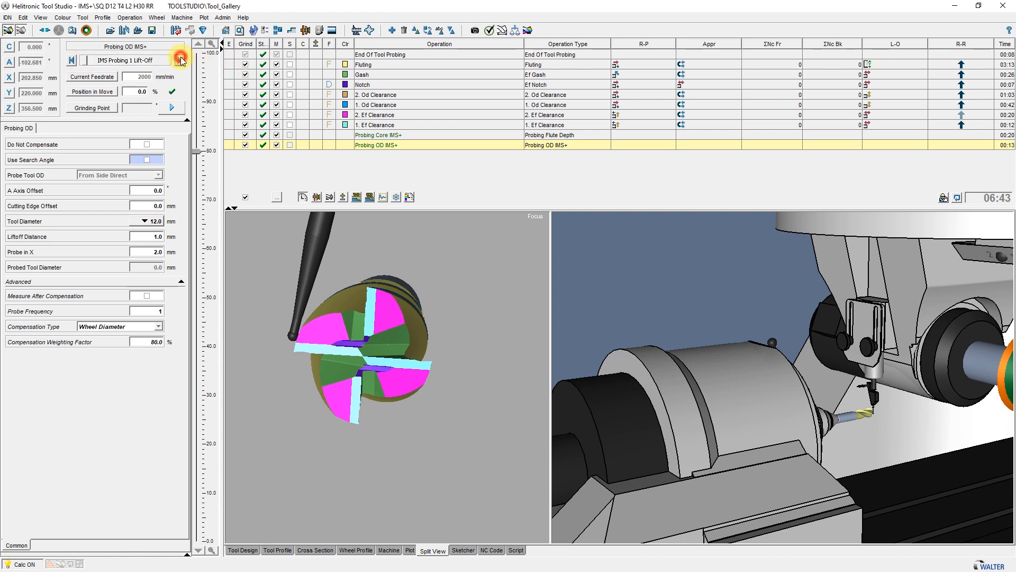
click(180, 60)
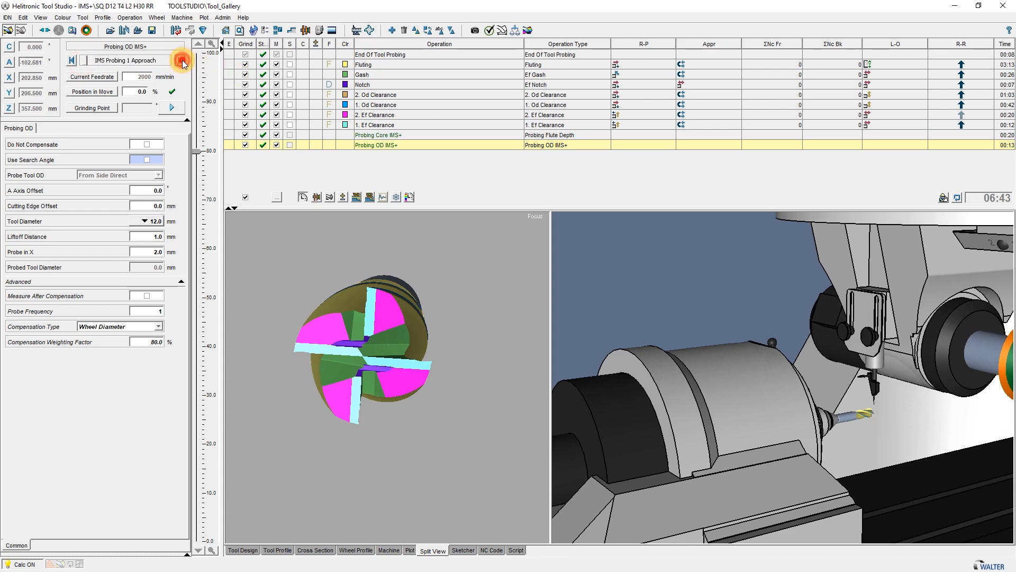
click(173, 60)
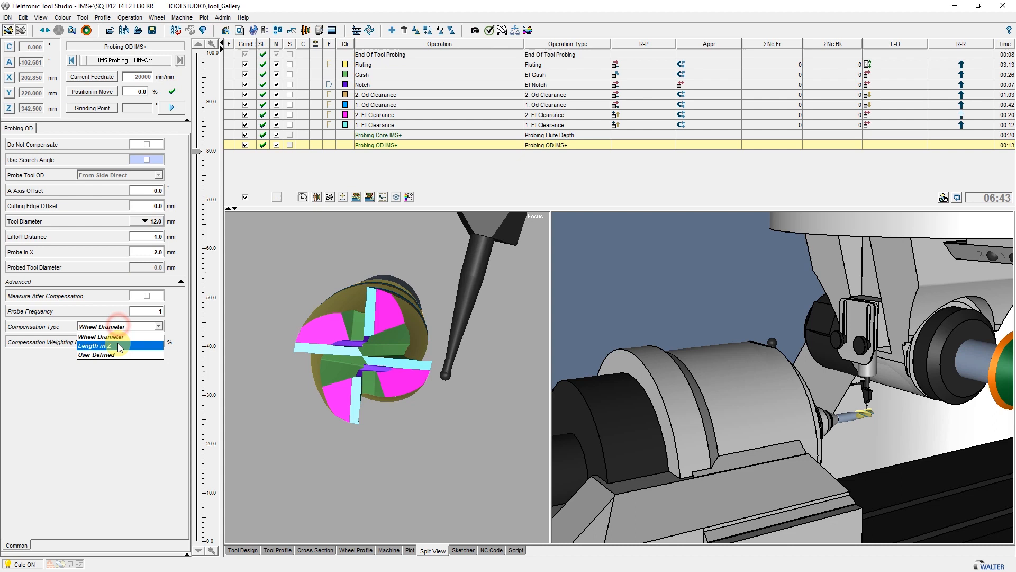
click(95, 345)
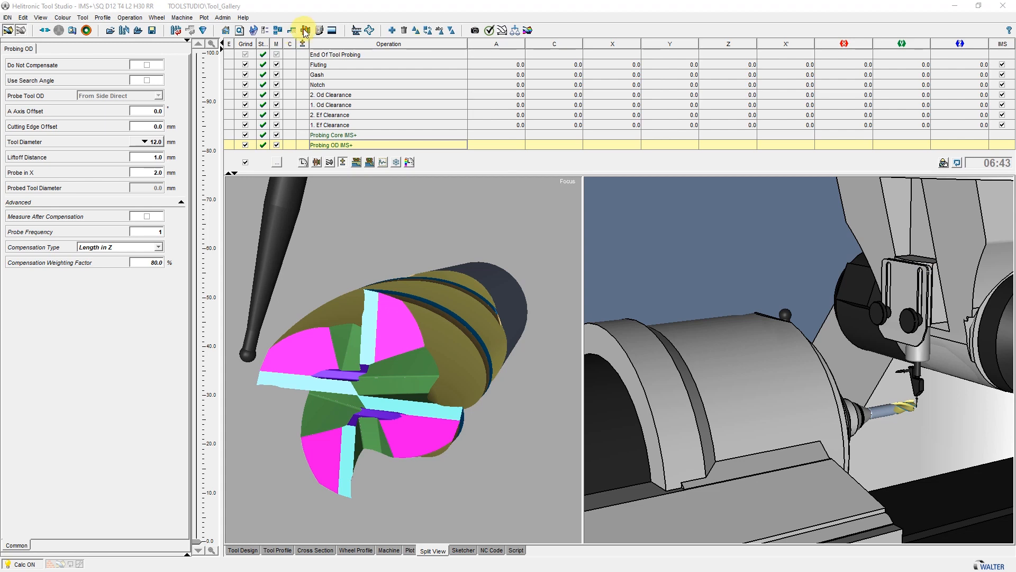
Enter 0.01 as wheel 11V9's IMS Z-length radius correction and open 1. Od Clearance.
click(302, 31)
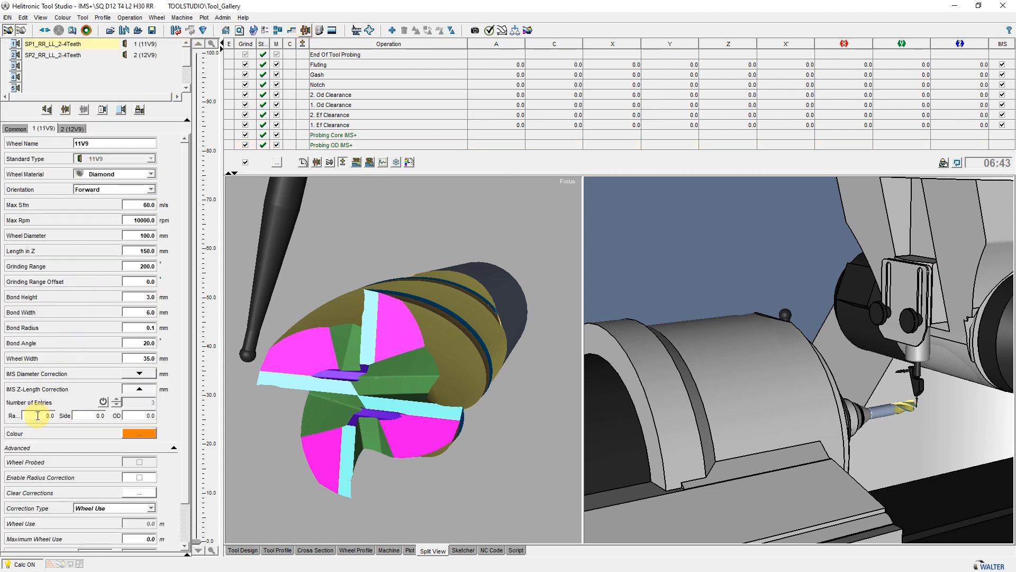
click(38, 416)
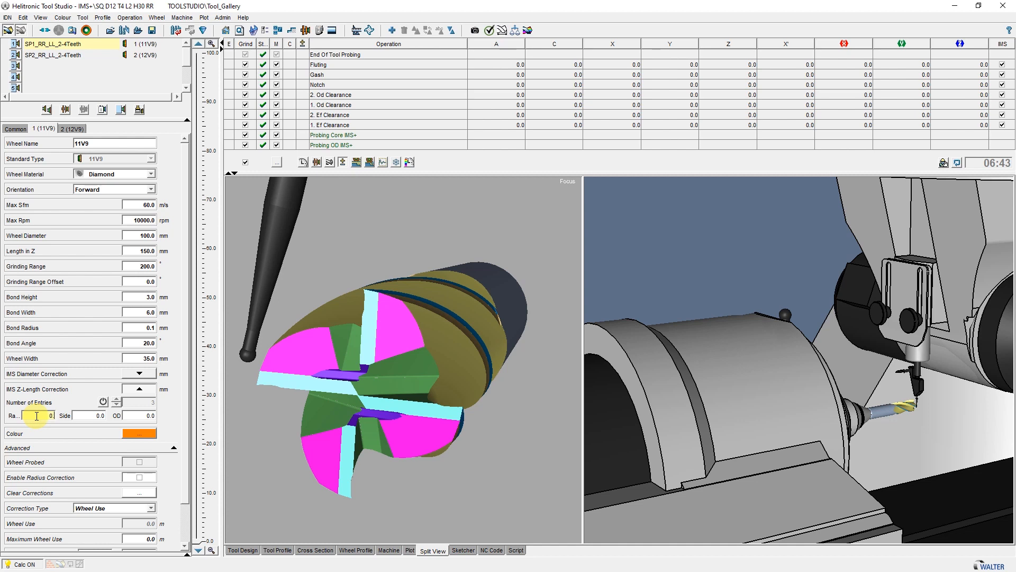
text(0.01)
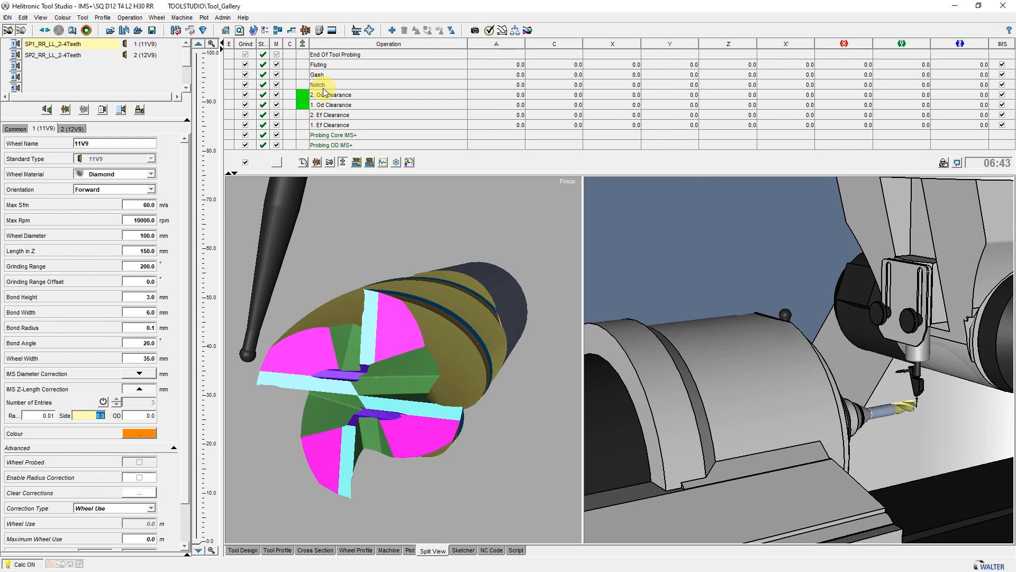
mouse_move(344, 96)
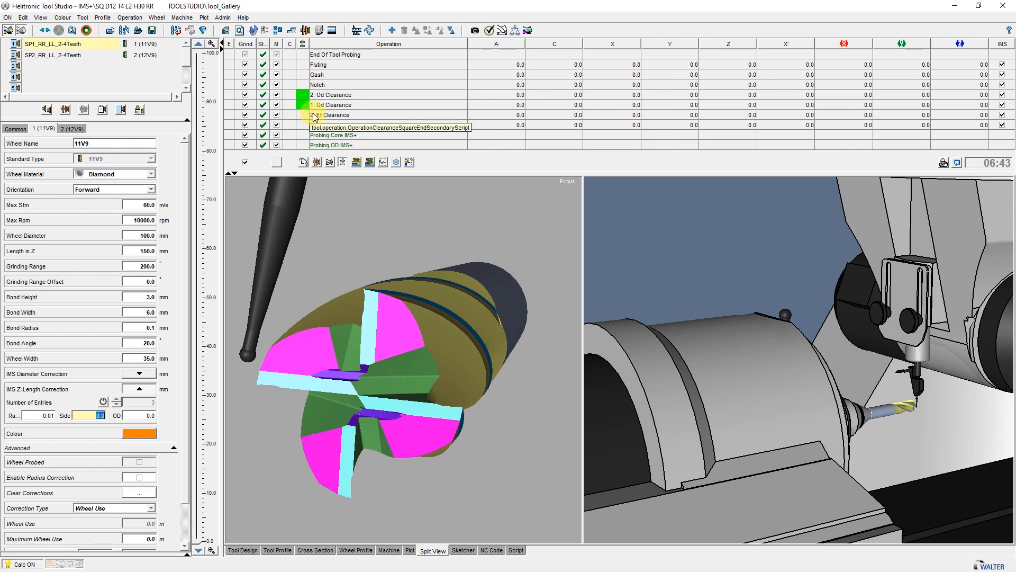
click(331, 104)
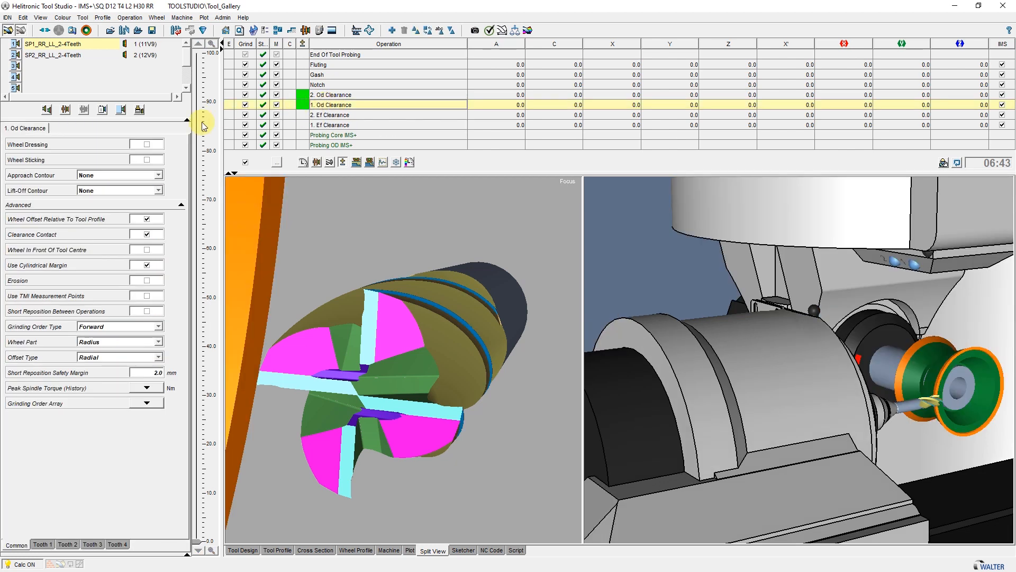
mouse_move(29, 349)
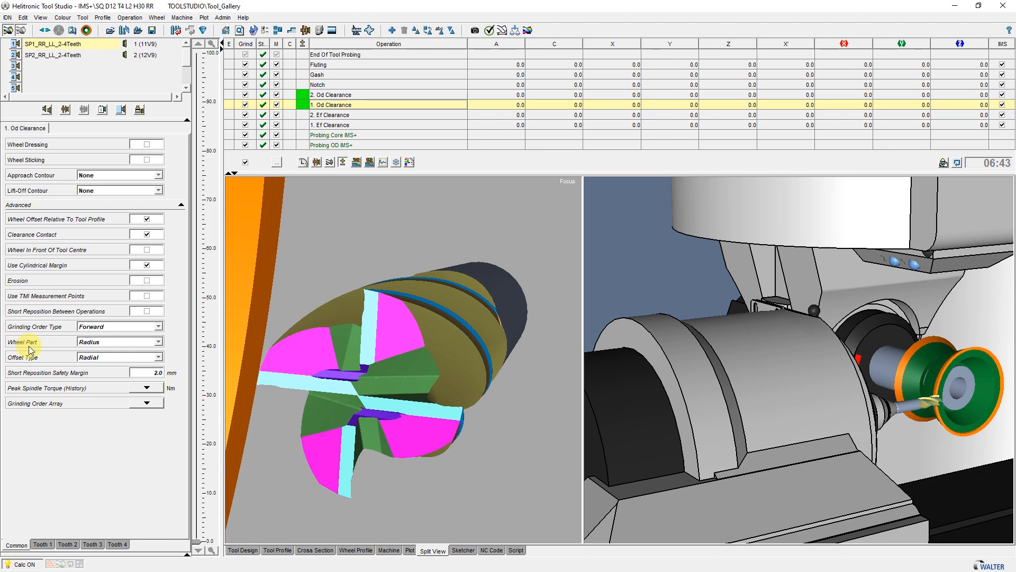
mouse_move(120, 347)
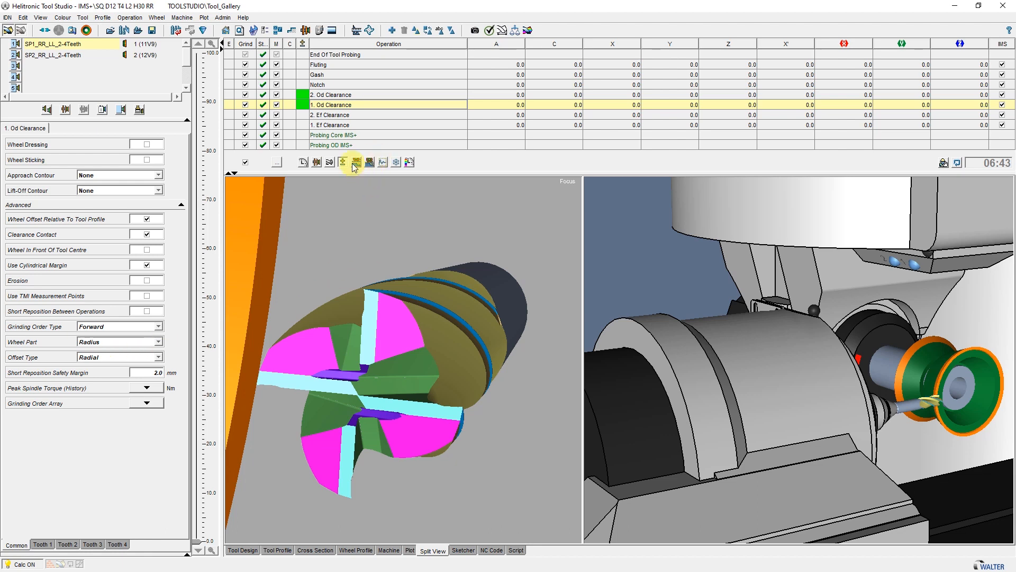
Show the Wheel, Wheel Pack, side and setup point columns in the operations table.
click(316, 162)
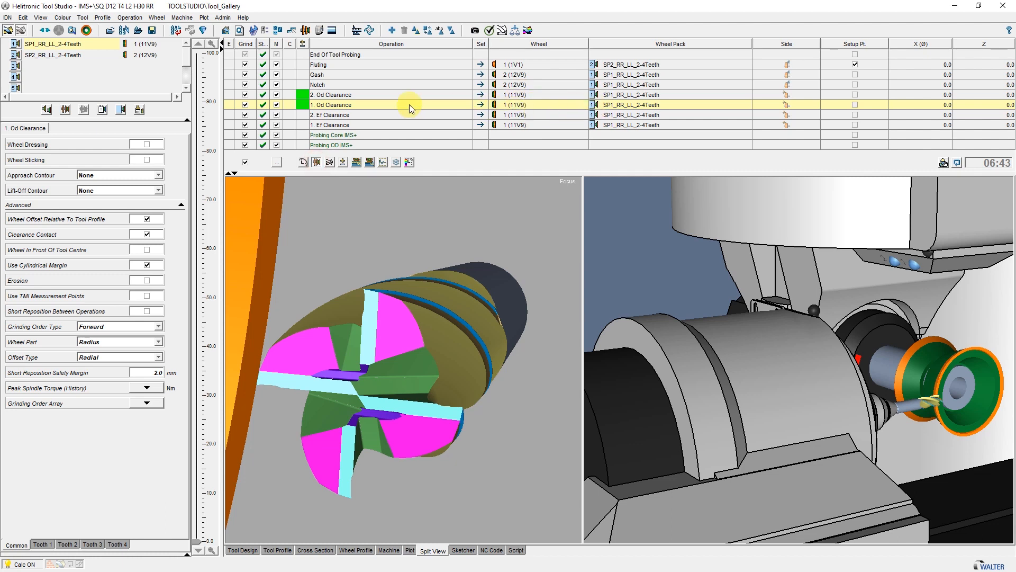
mouse_move(364, 109)
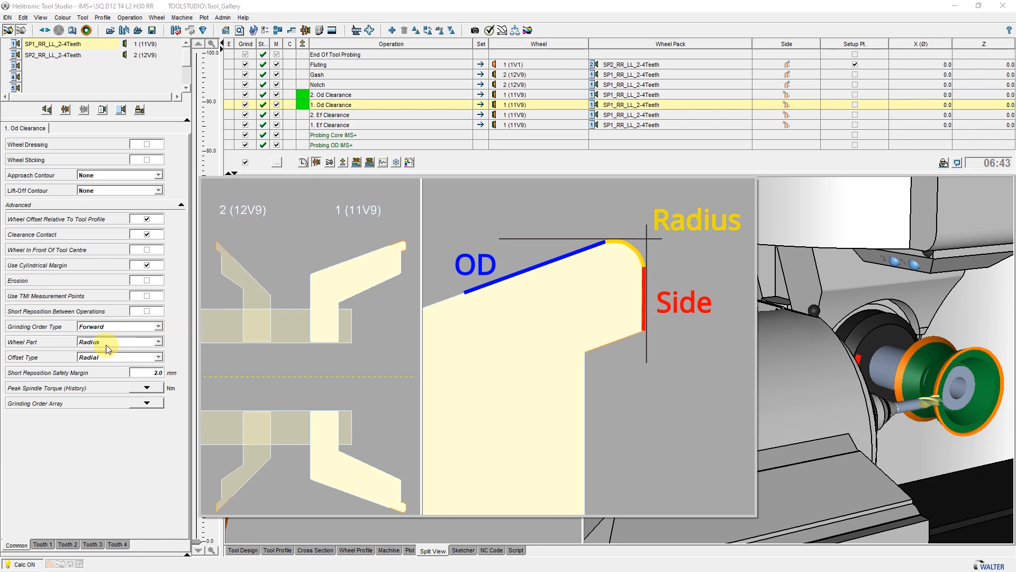
Try Side, OD, then Radius as 1. Od Clearance's wheel part, and view wheel 11V9.
click(119, 342)
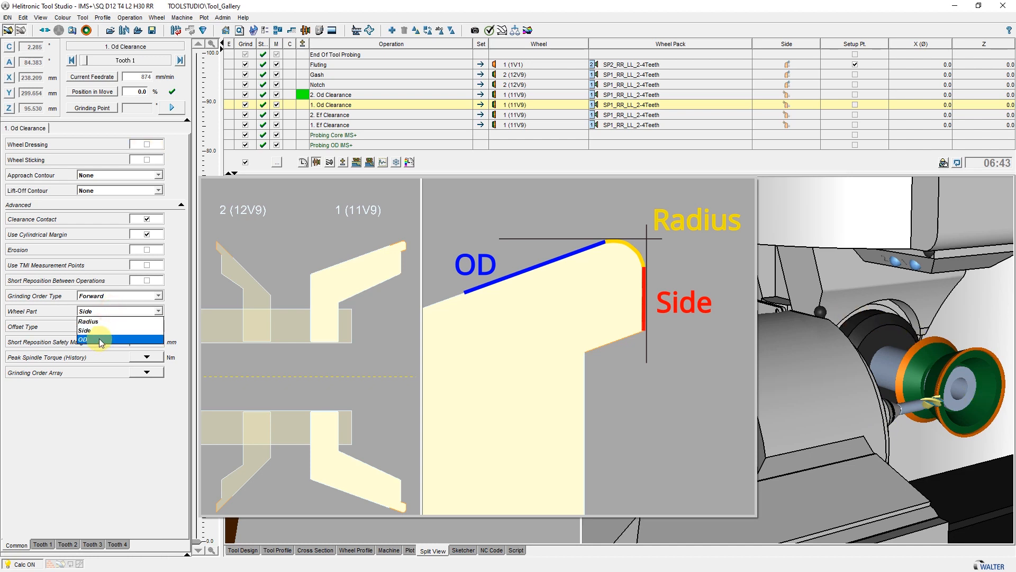
click(95, 339)
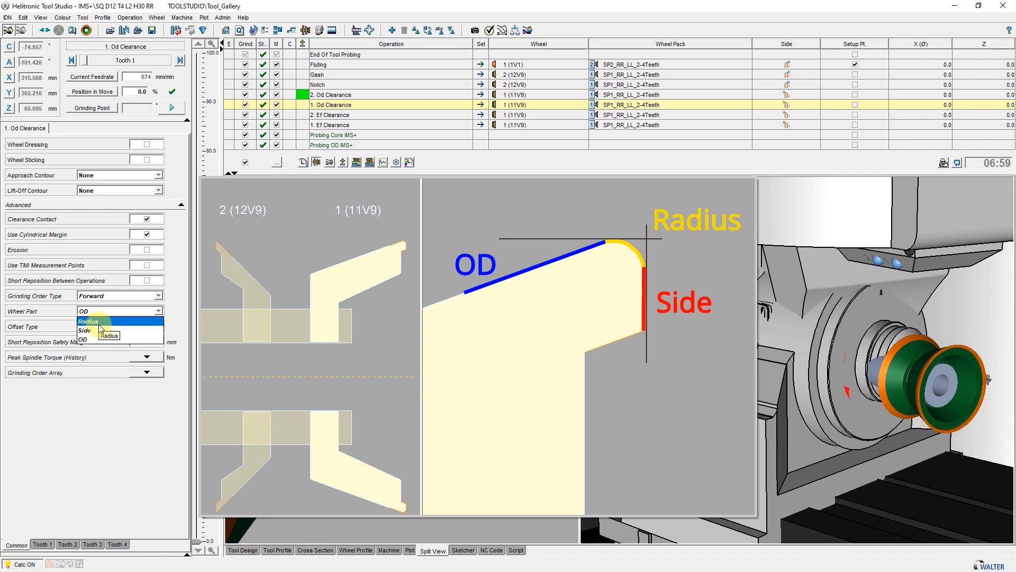
click(89, 322)
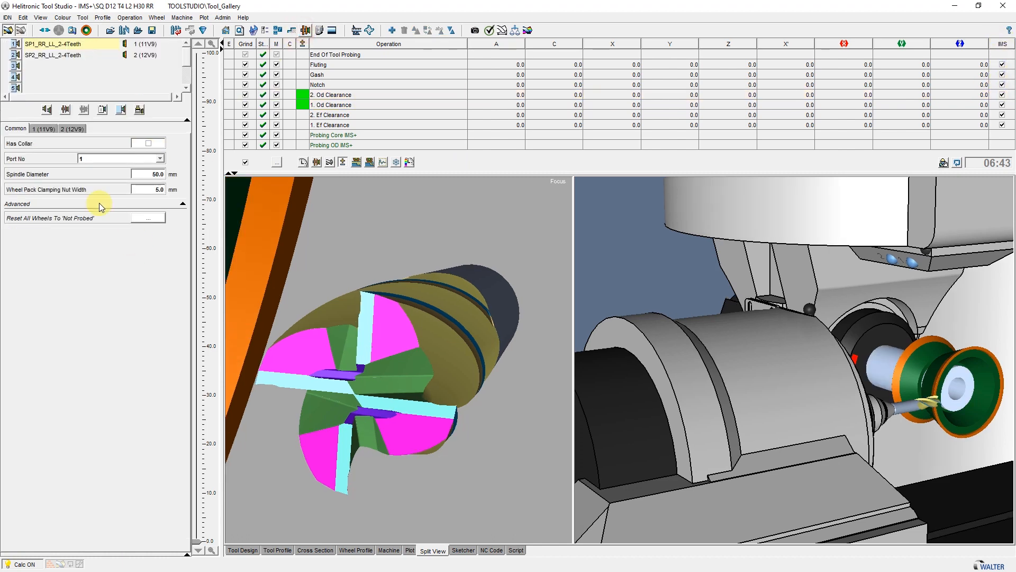
click(38, 129)
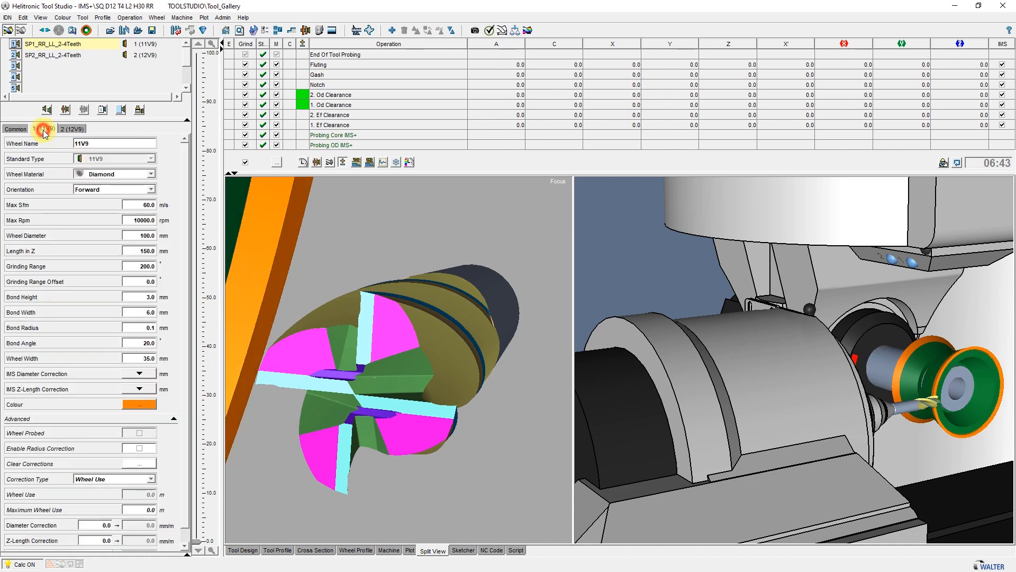